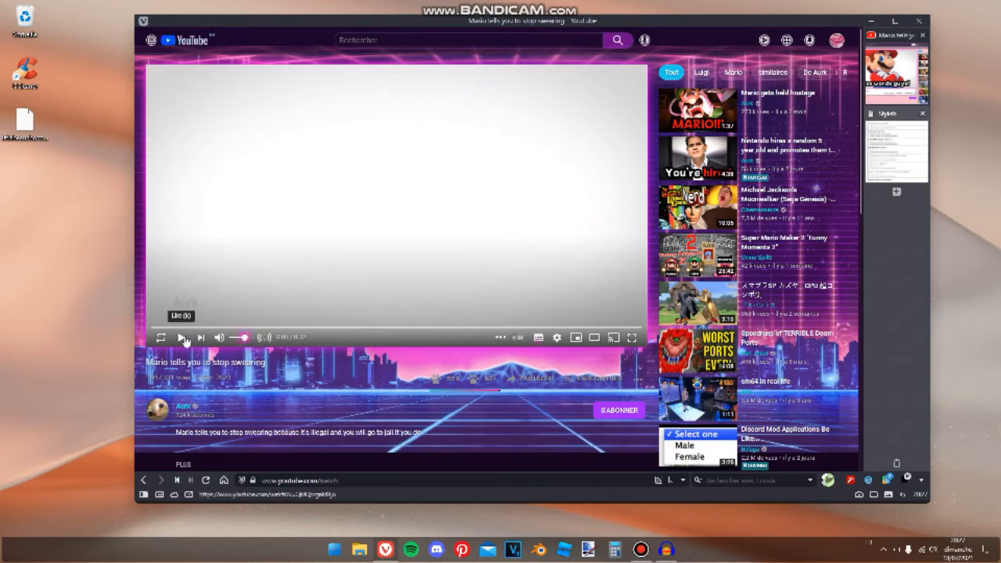
Play the 'Mario tells you to stop swearing' video with the player controls.
{"action": "left_click", "coordinate": [181, 338]}
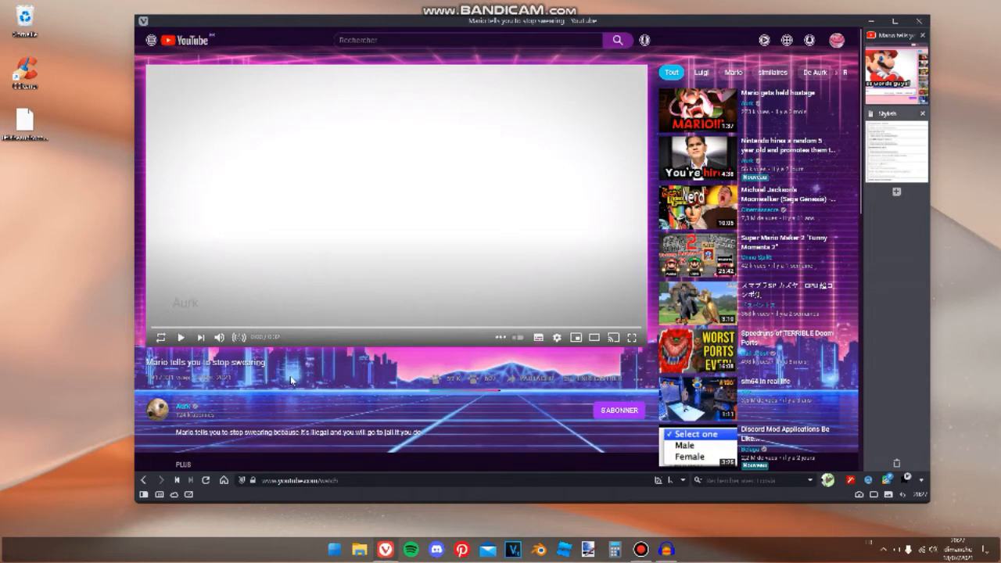
{"action": "mouse_move", "coordinate": [180, 338]}
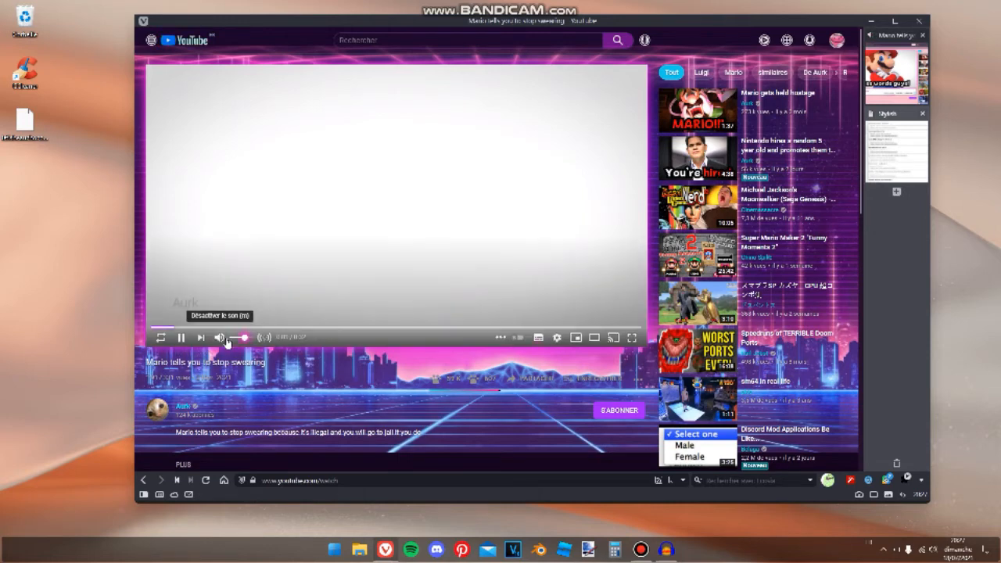
{"action": "left_click", "coordinate": [181, 338]}
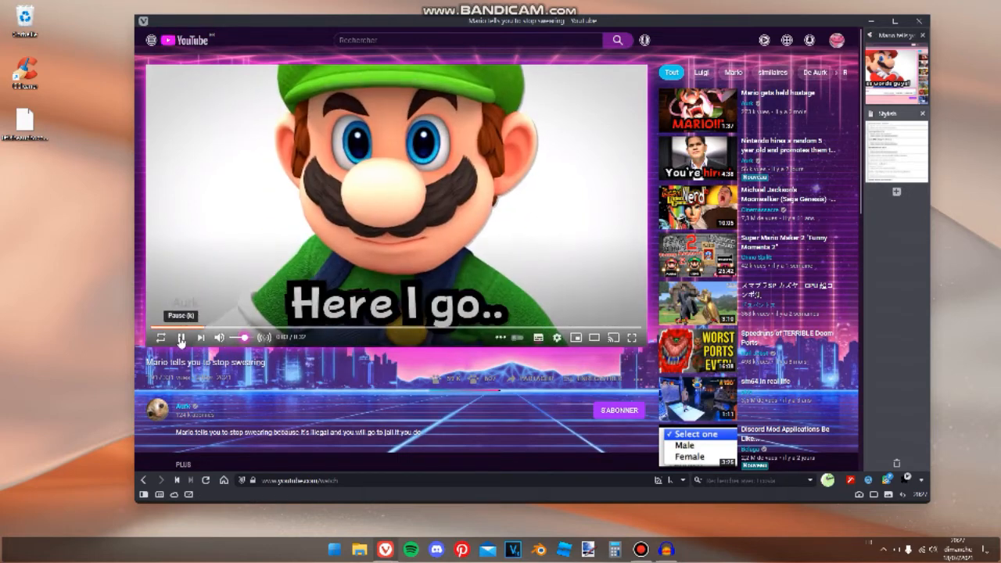
{"action": "left_click", "coordinate": [181, 338]}
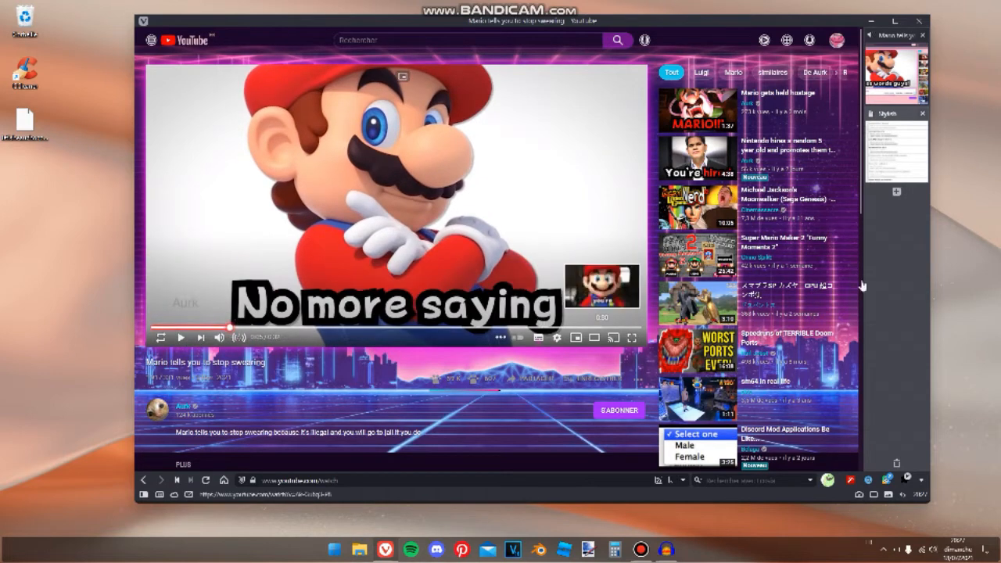
{"action": "mouse_move", "coordinate": [895, 219]}
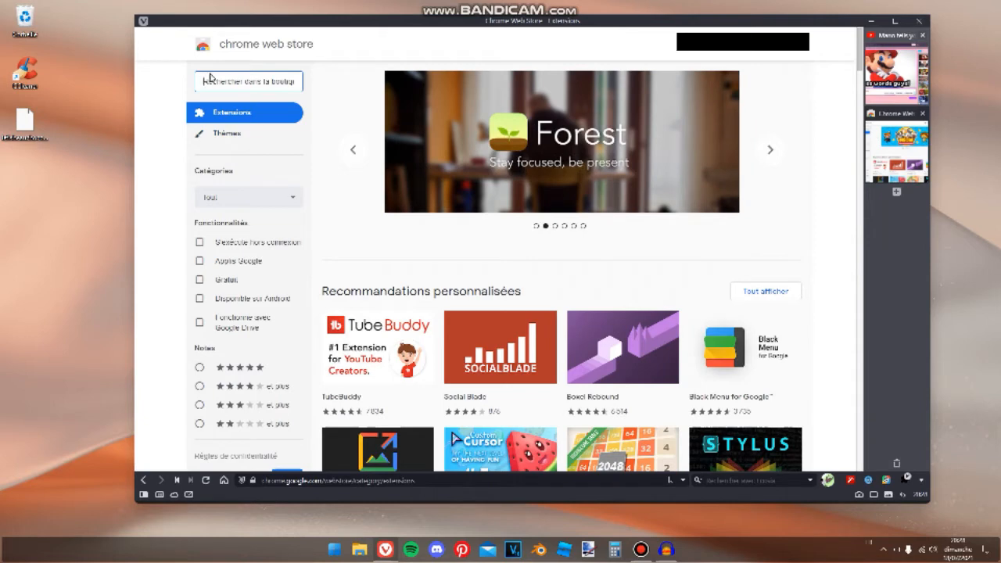
Search the Chrome Web Store for 'enhancer for you' and browse the results.
{"action": "type", "text": "enhancer for youtube"}
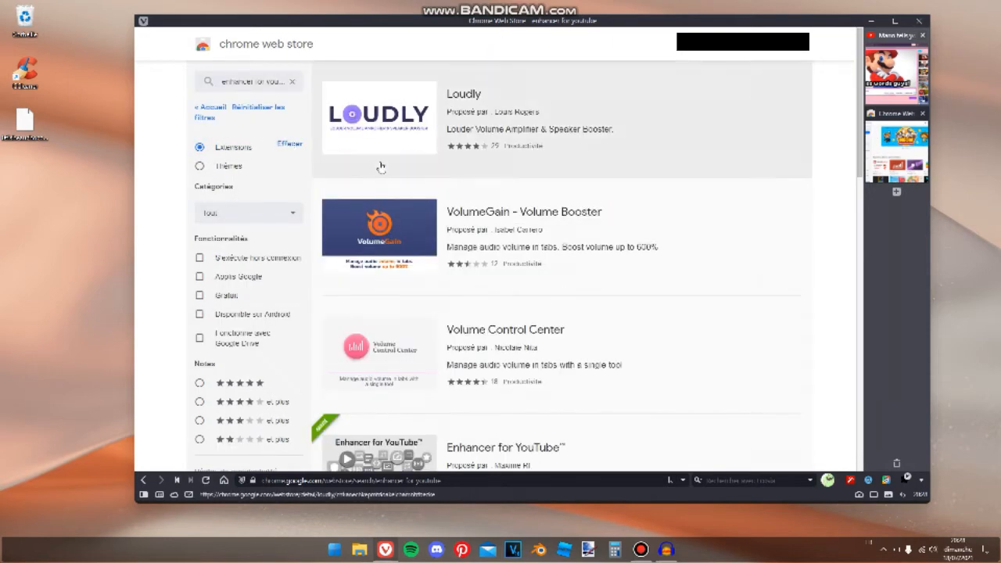
{"action": "scroll", "scroll_direction": "down", "scroll_amount": 3}
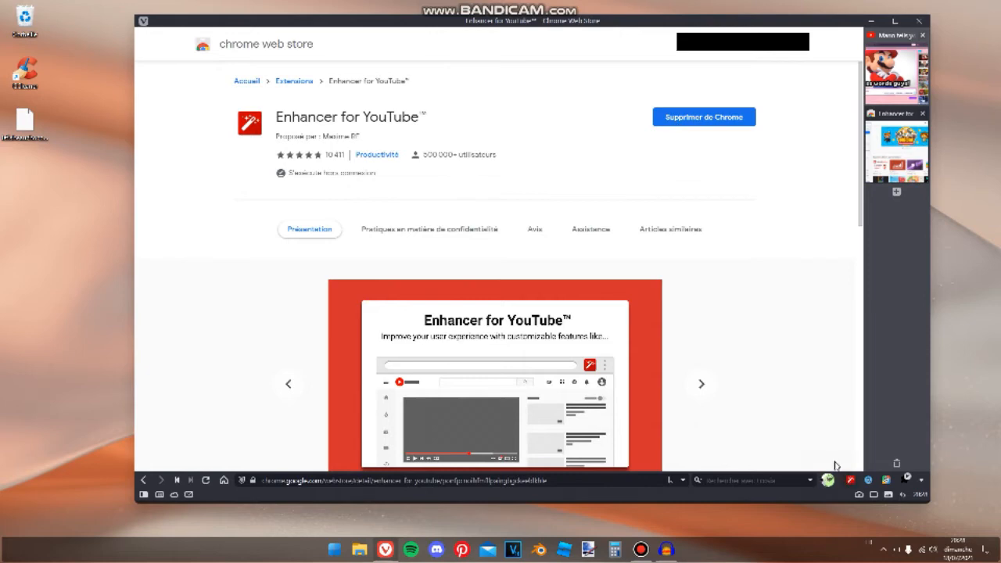
Reach the Enhancer for YouTube options from its Chrome Web Store listing.
{"action": "left_click", "coordinate": [700, 384]}
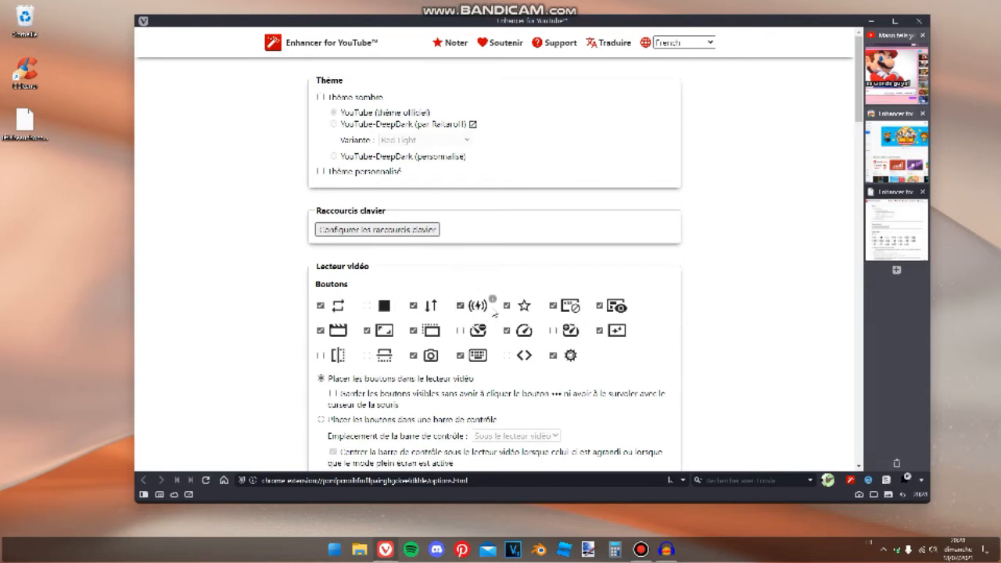
Bring the Volume settings (default volume 70, amplifier 10) into view.
{"action": "scroll", "scroll_direction": "down", "scroll_amount": 3}
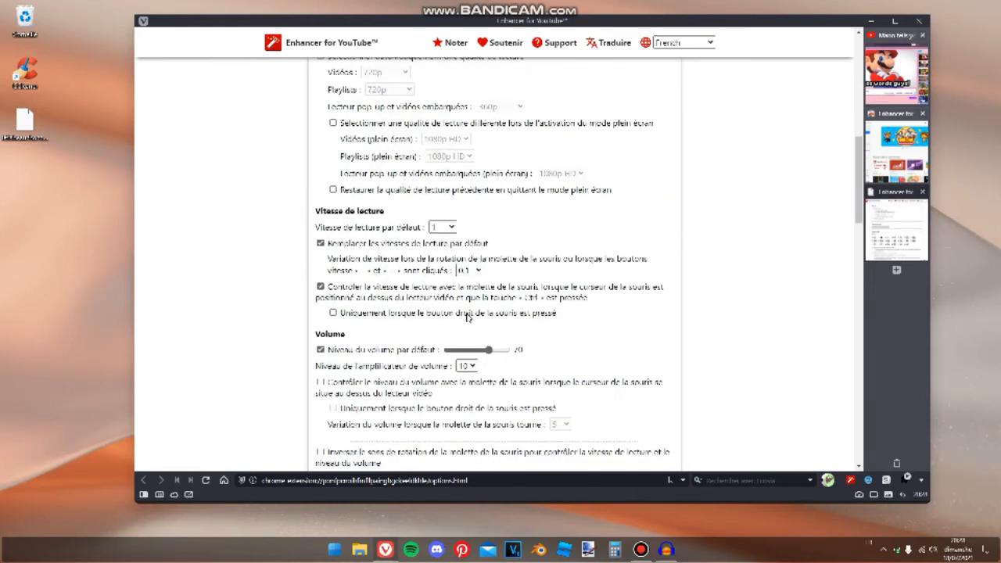
{"action": "scroll", "scroll_direction": "down", "scroll_amount": 3}
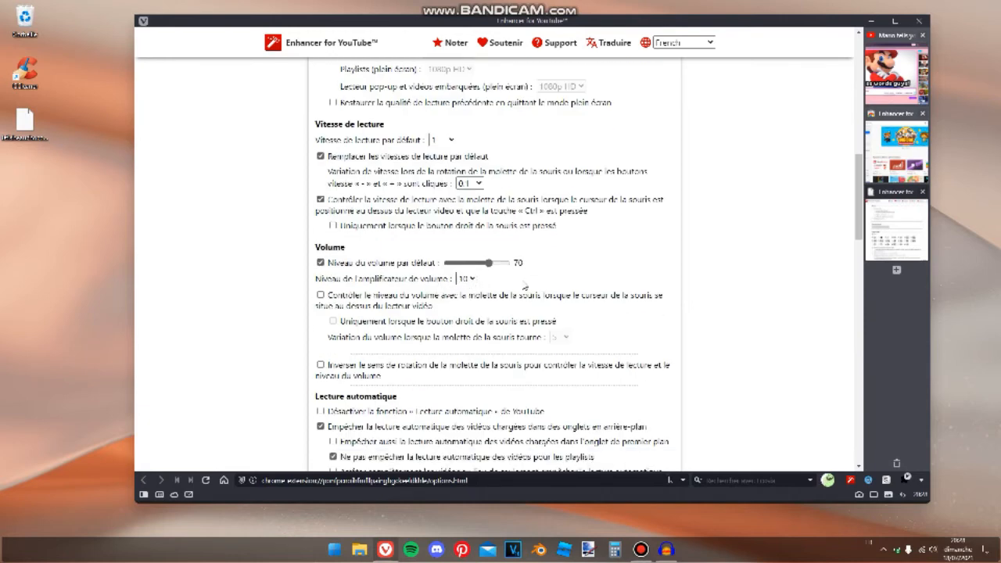
{"action": "mouse_move", "coordinate": [703, 284]}
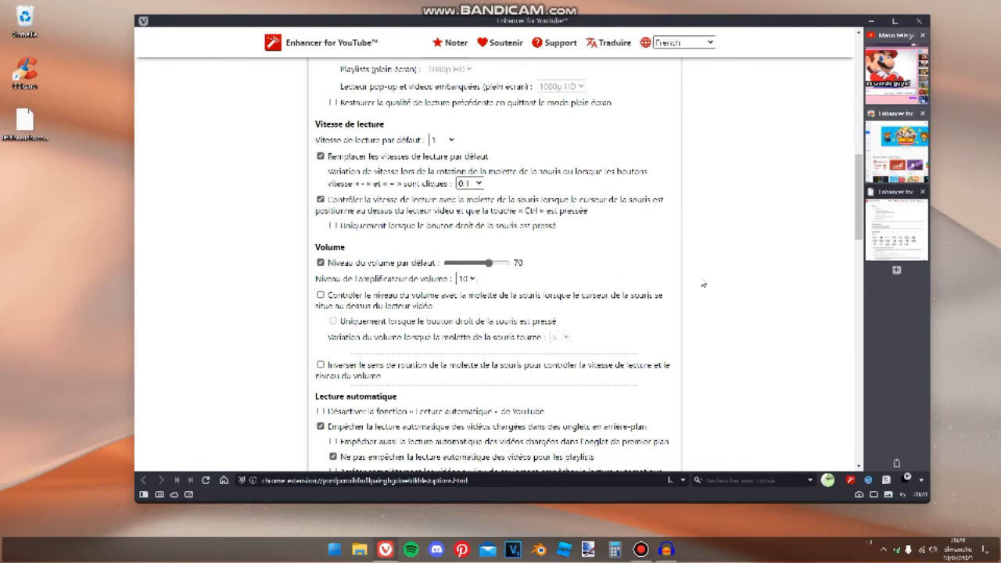
{"action": "mouse_move", "coordinate": [713, 319]}
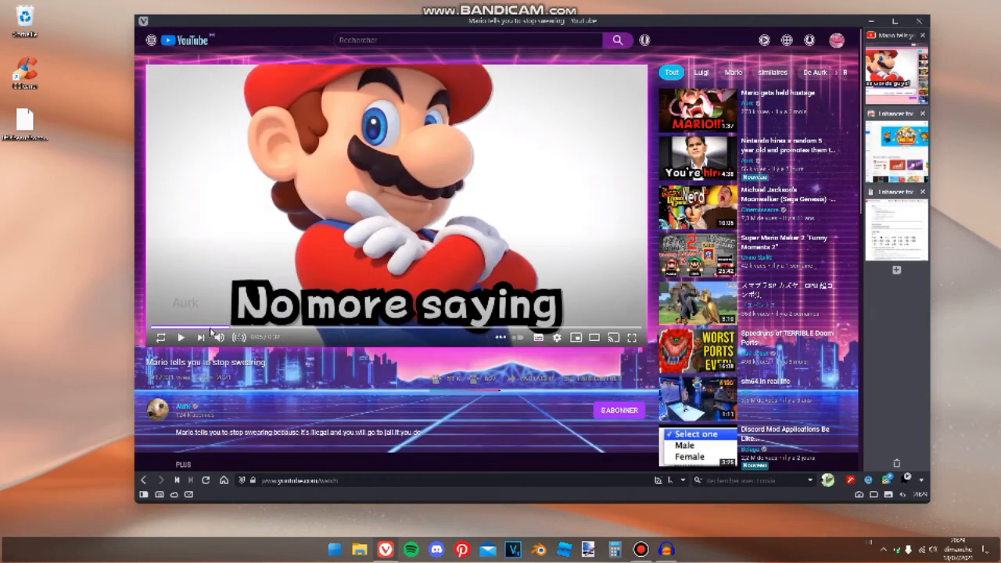
{"action": "mouse_move", "coordinate": [242, 343]}
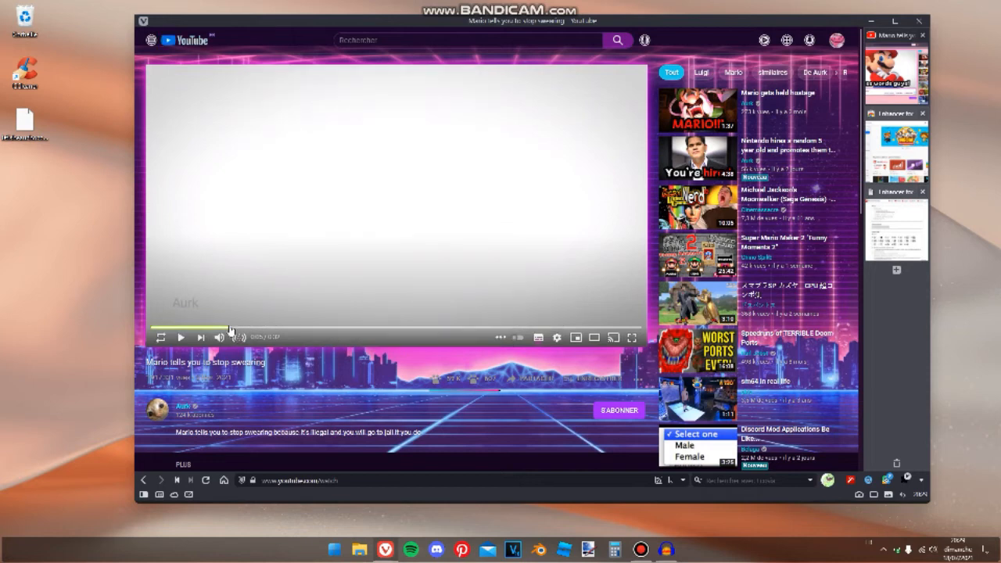
{"action": "mouse_move", "coordinate": [238, 338]}
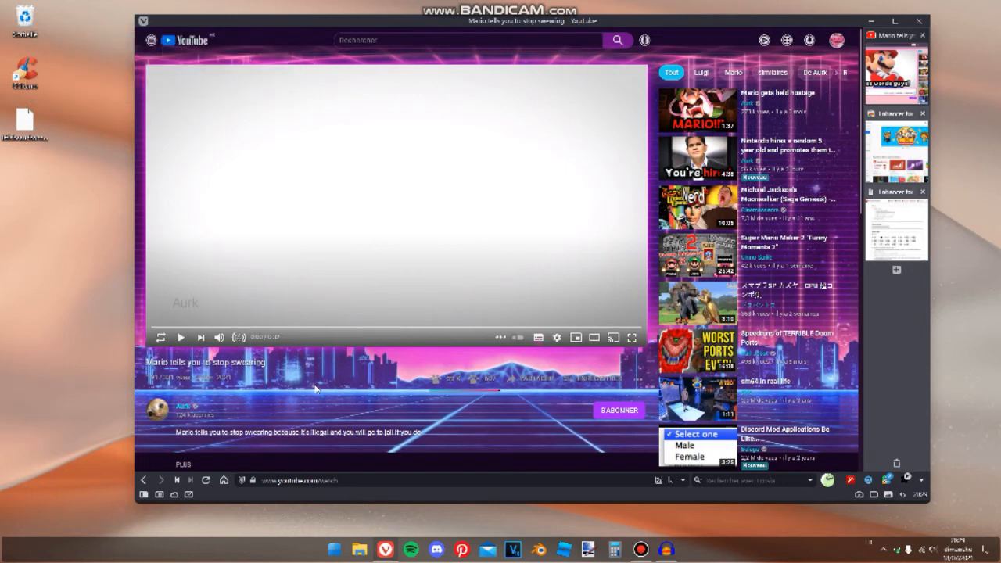
{"action": "mouse_move", "coordinate": [466, 350]}
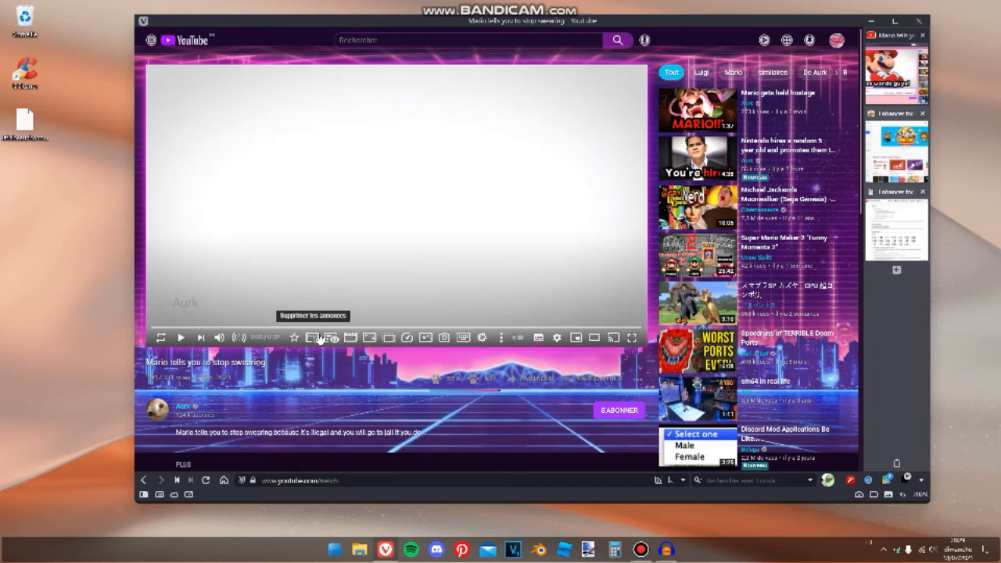
{"action": "mouse_move", "coordinate": [372, 347]}
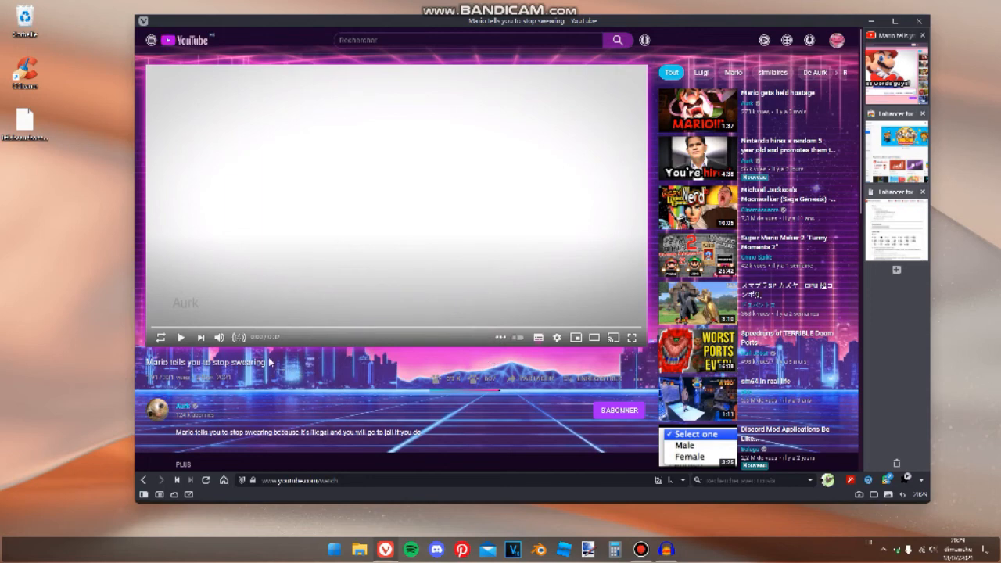
{"action": "mouse_move", "coordinate": [194, 384]}
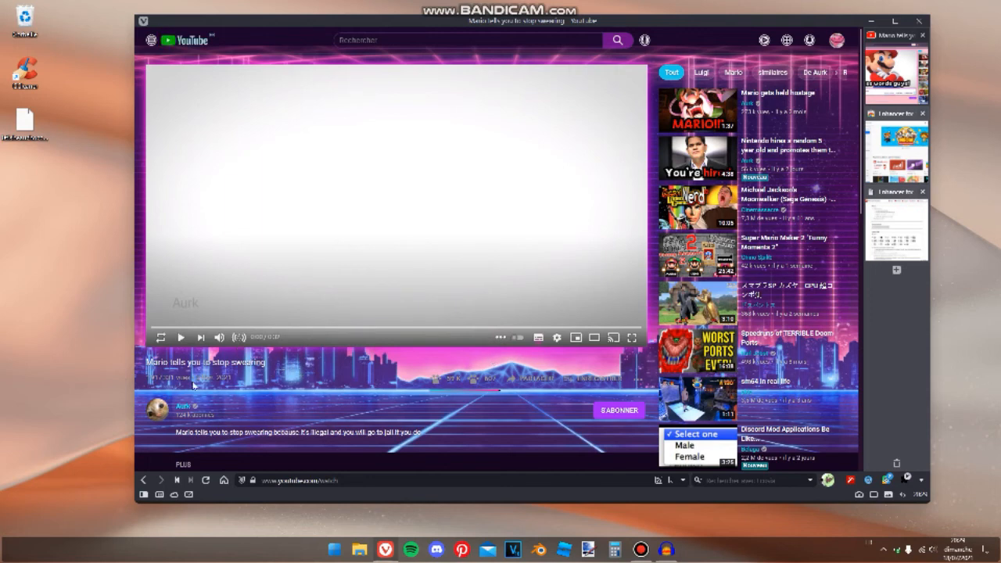
{"action": "mouse_move", "coordinate": [181, 338]}
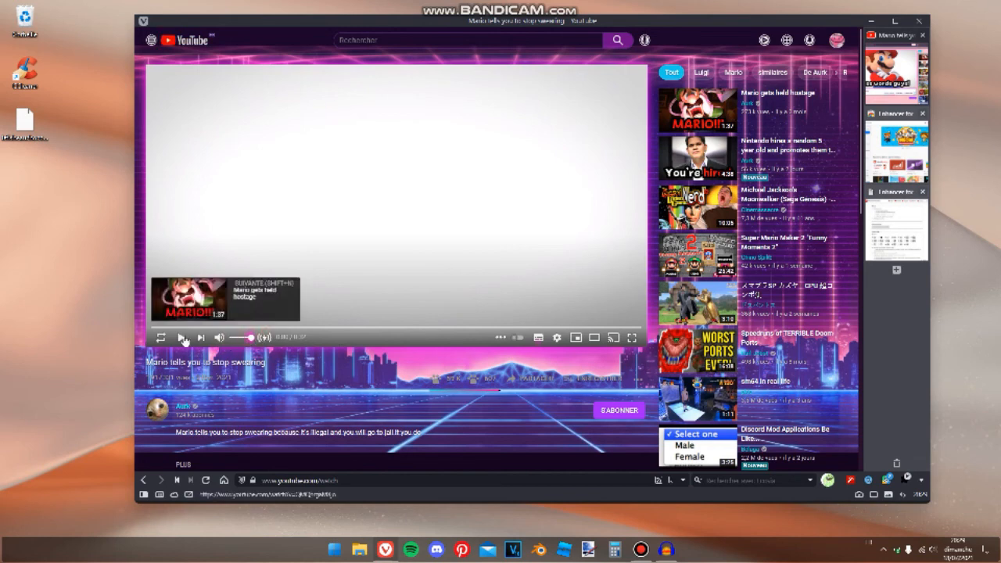
Replay the Mario video and adjust the player's volume control.
{"action": "left_click", "coordinate": [181, 337]}
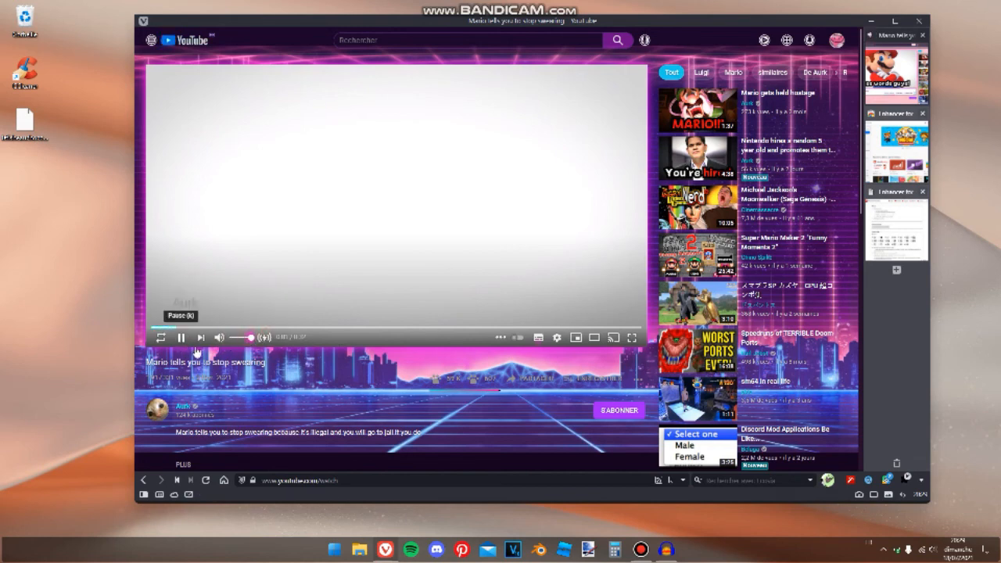
{"action": "left_click", "coordinate": [181, 338]}
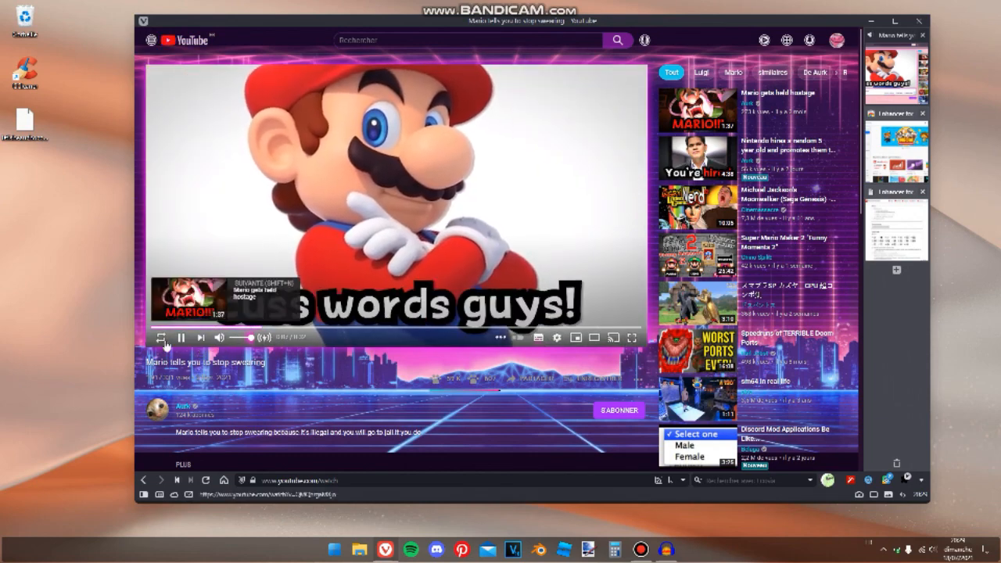
{"action": "left_click", "coordinate": [161, 337]}
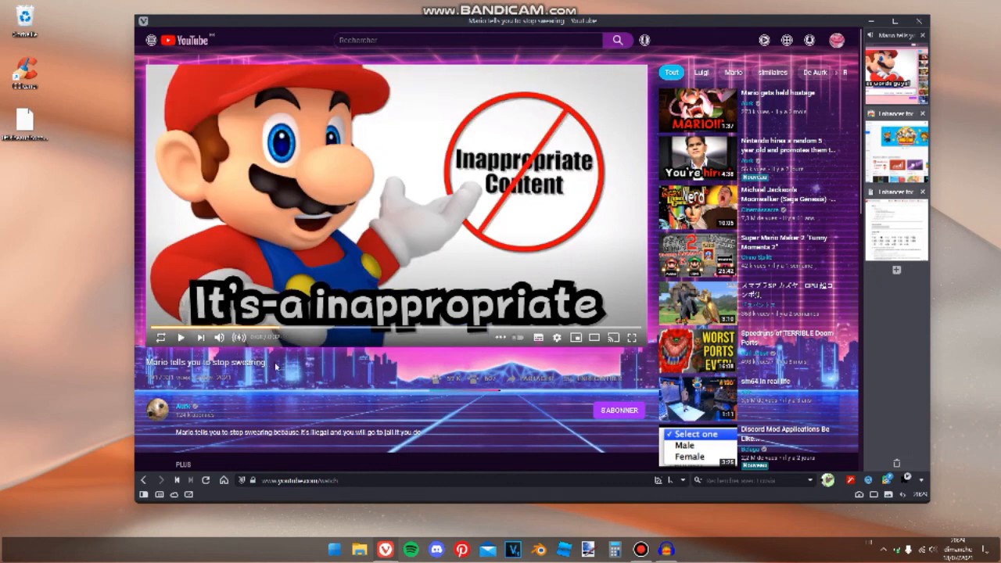
{"action": "mouse_move", "coordinate": [294, 369]}
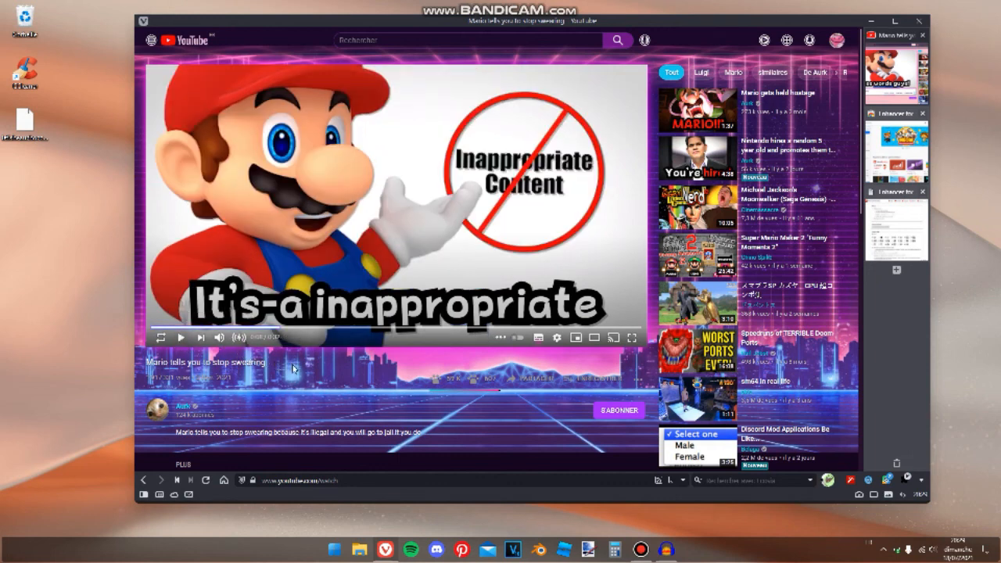